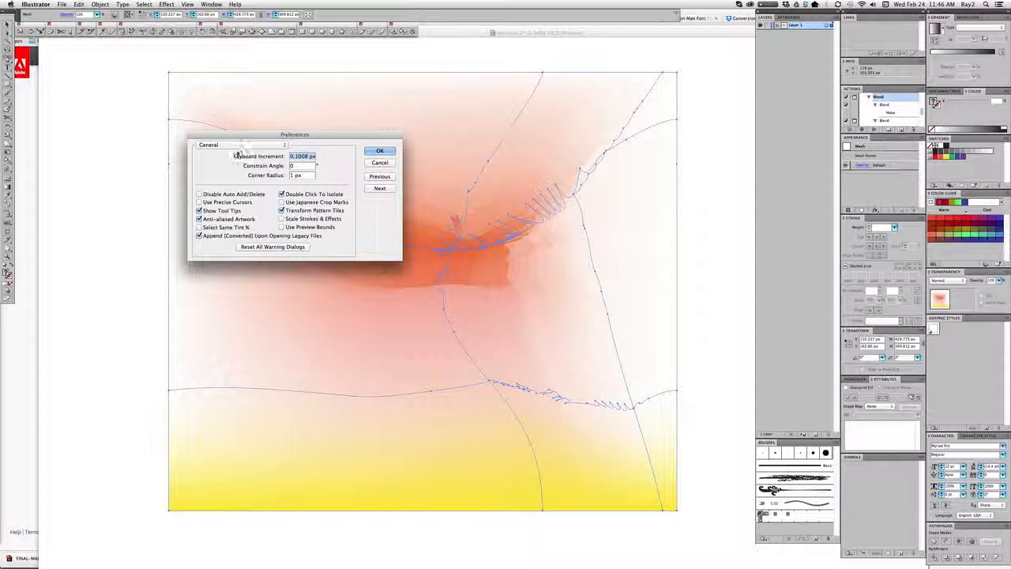
Enable Object Selection by Path Only in Selection & Anchor Display preferences and confirm
left_click(379, 188)
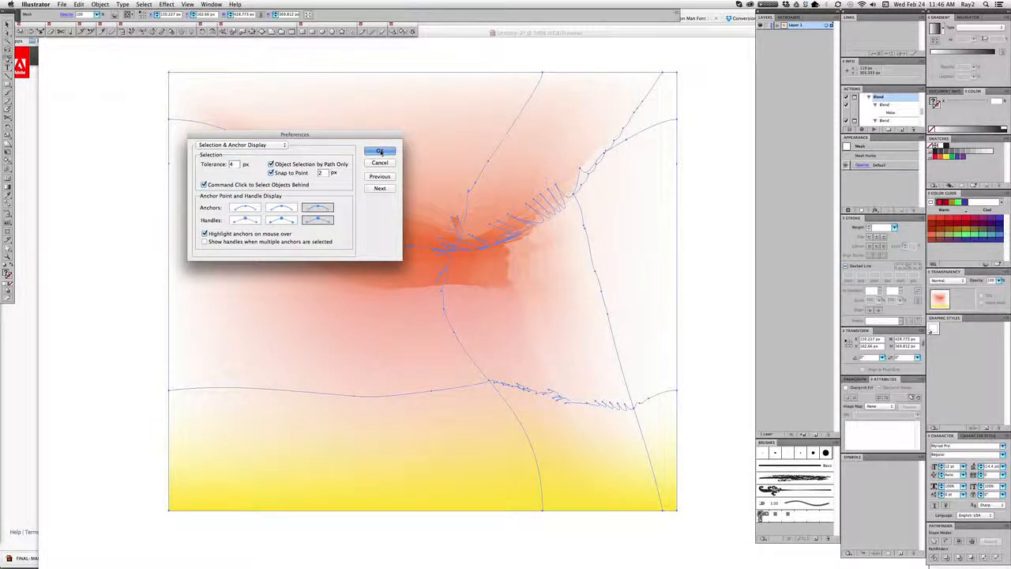
left_click(380, 151)
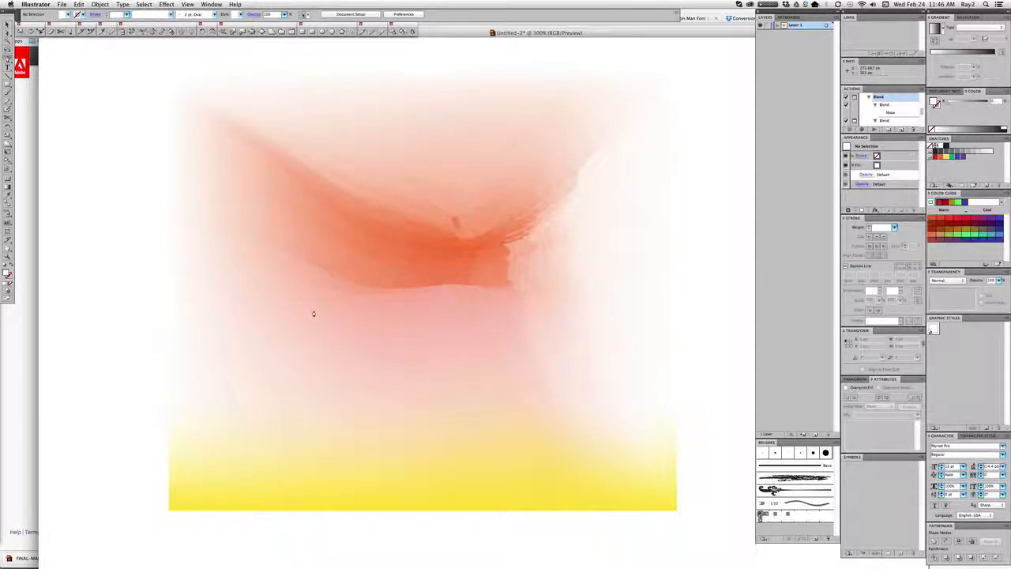
mouse_move(406, 298)
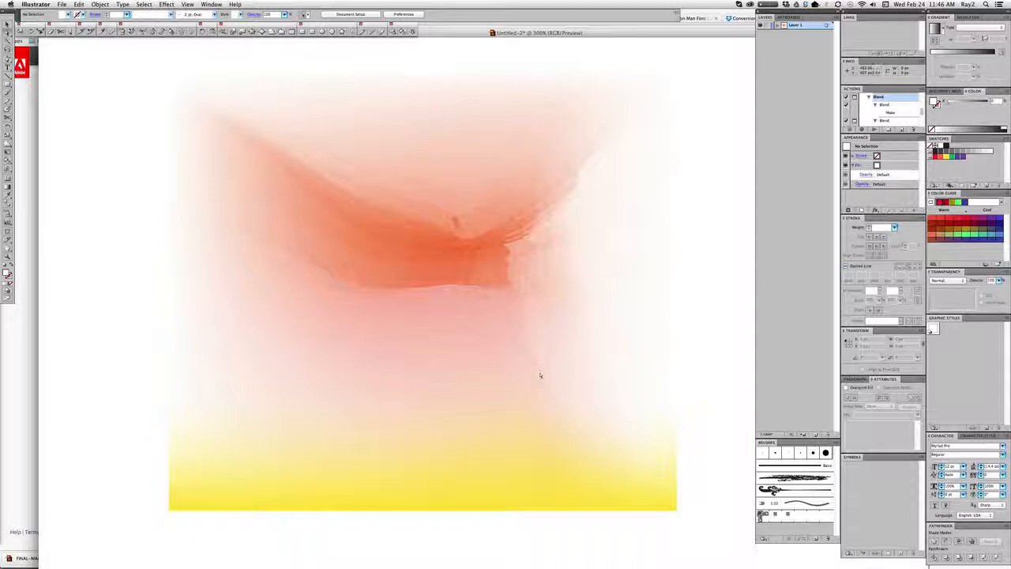
mouse_move(533, 353)
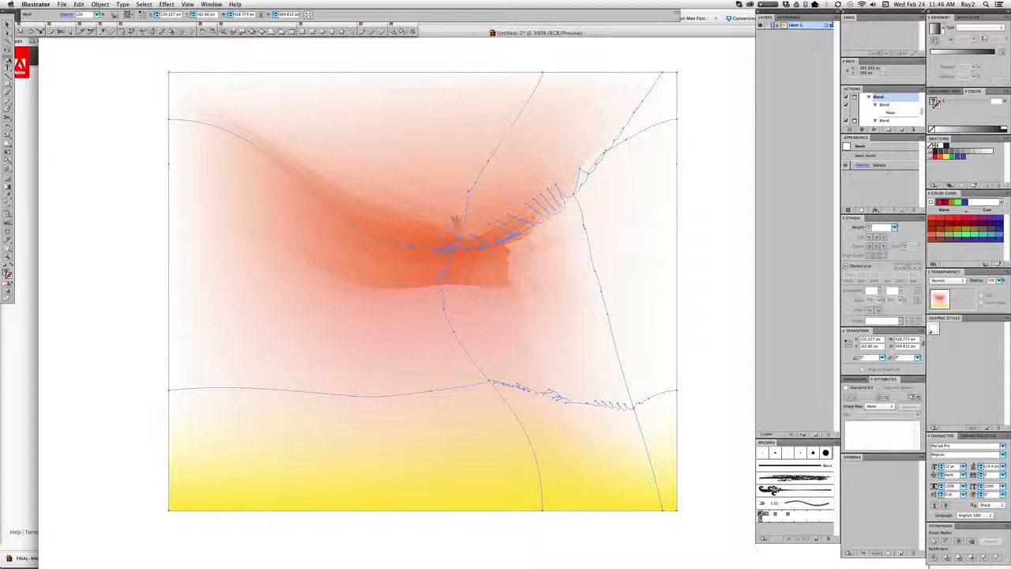
mouse_move(11, 62)
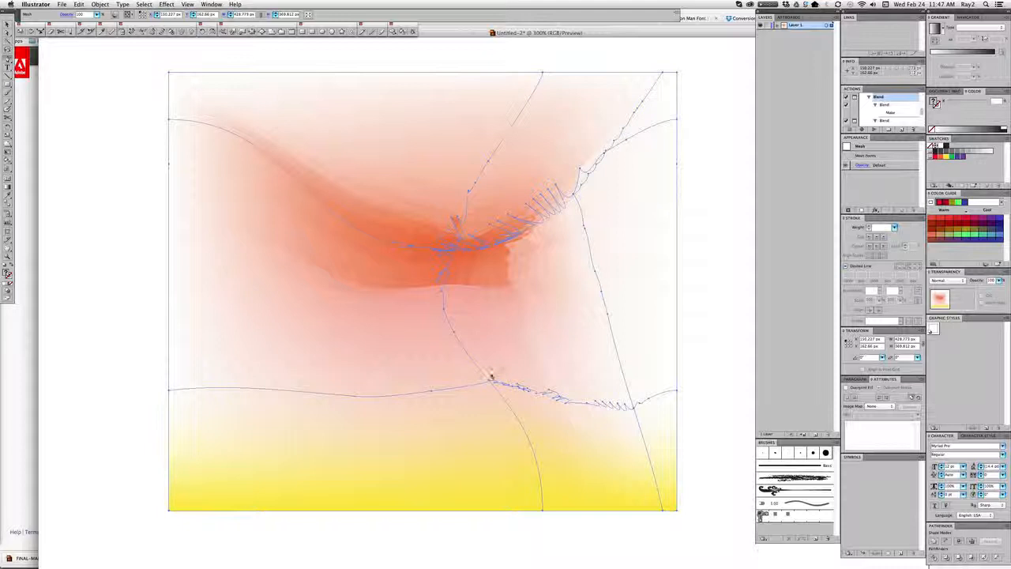
left_click_drag(492, 375, 616, 427)
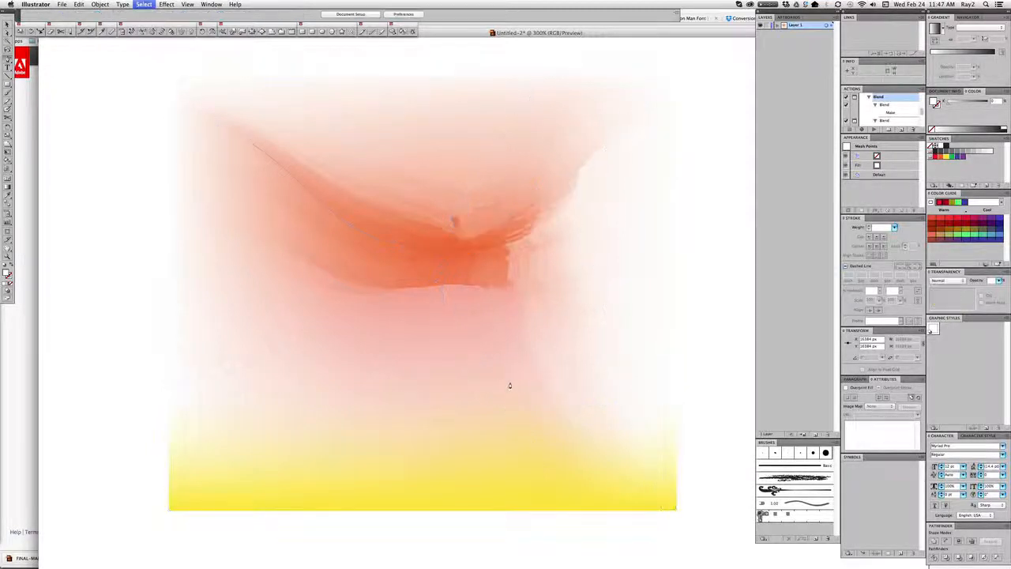
left_click_drag(502, 371, 608, 440)
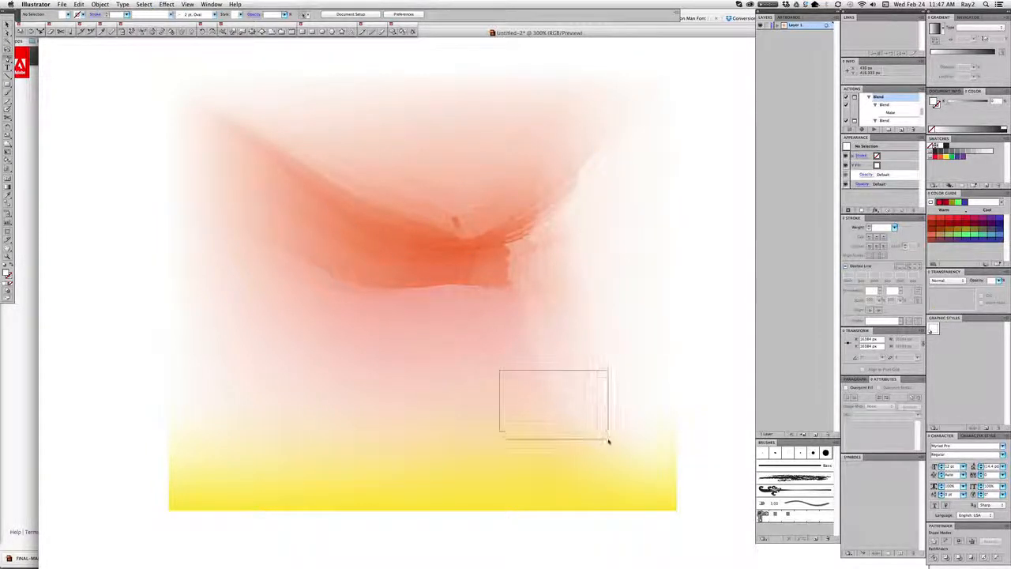